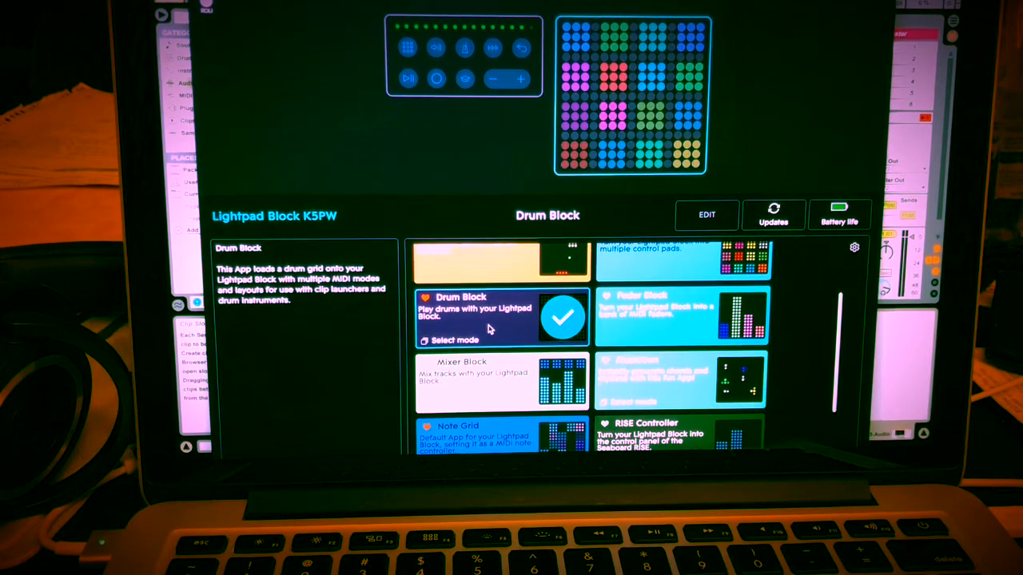
- Scroll the Dashboard app list and load the XYZ Pad app onto the Lightpad Block
scroll(down, 3)
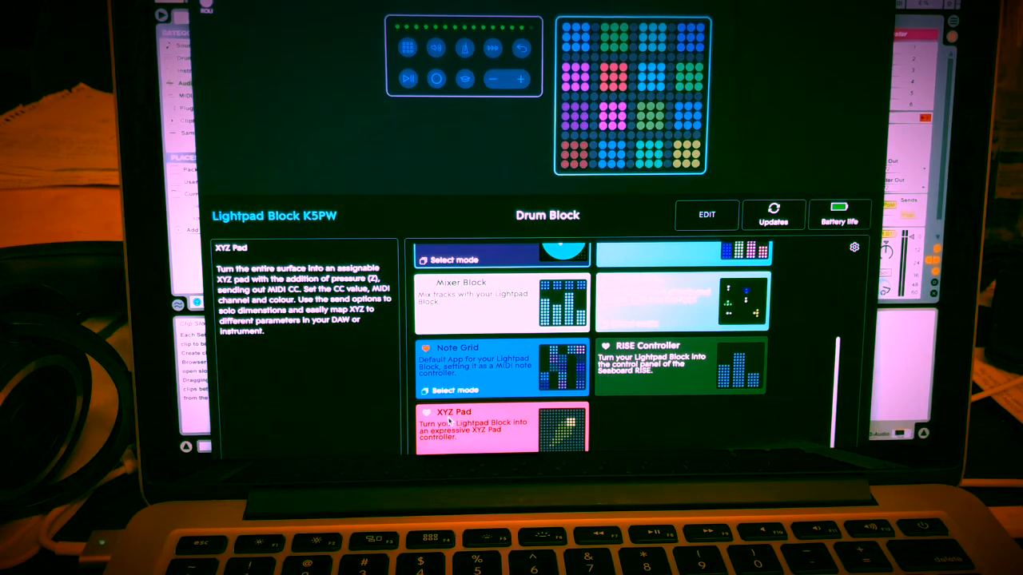
click(476, 427)
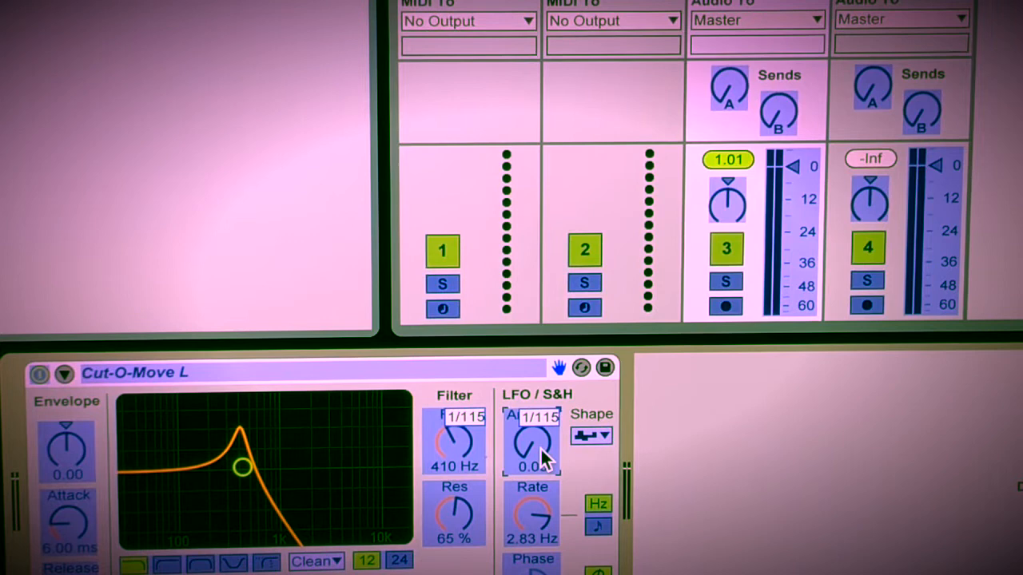
mouse_move(543, 427)
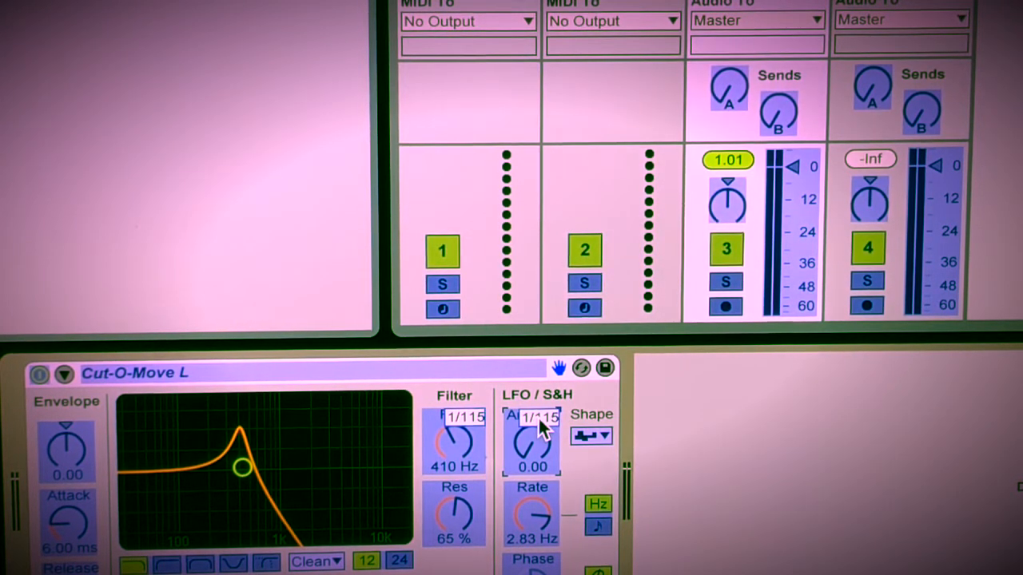
mouse_move(200, 136)
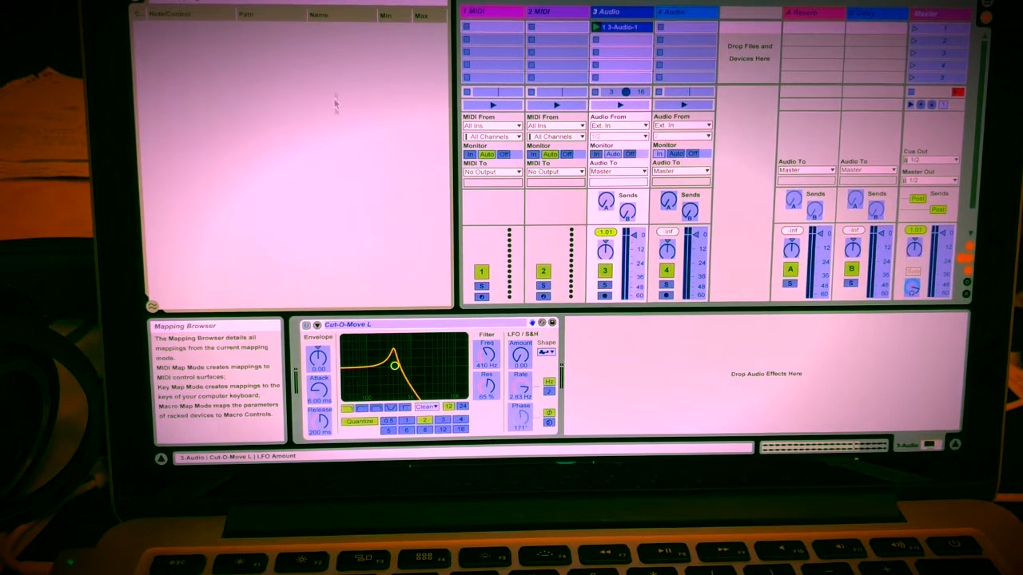
mouse_move(356, 116)
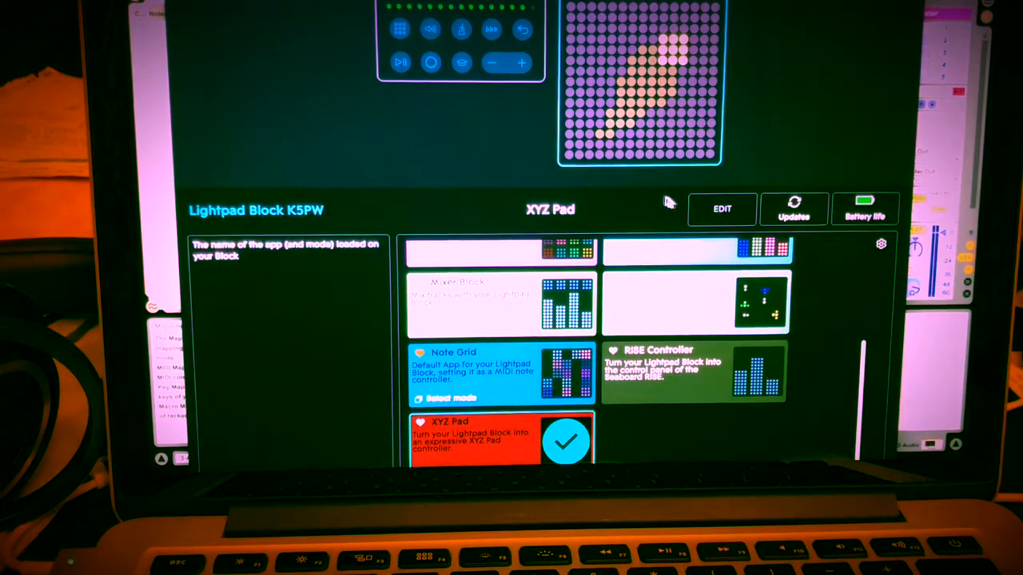
- Edit the XYZ Pad settings and set Send to X only (CC 113)
click(721, 209)
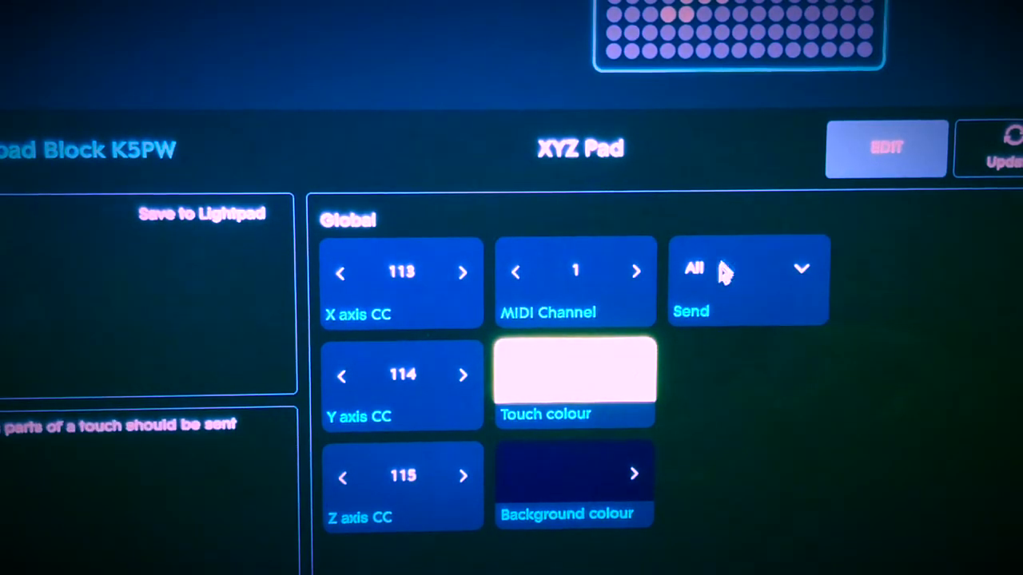
click(747, 280)
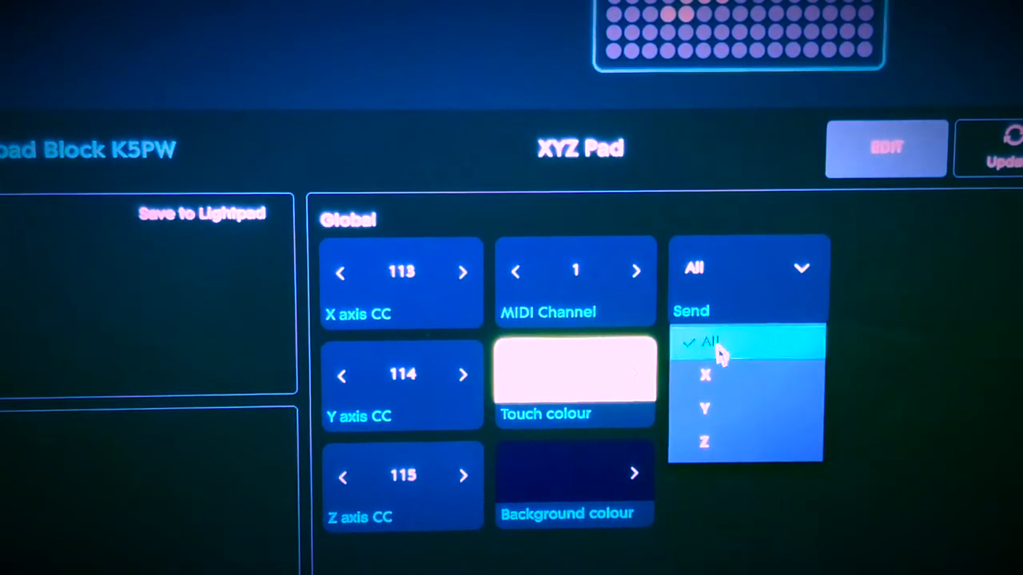
click(703, 375)
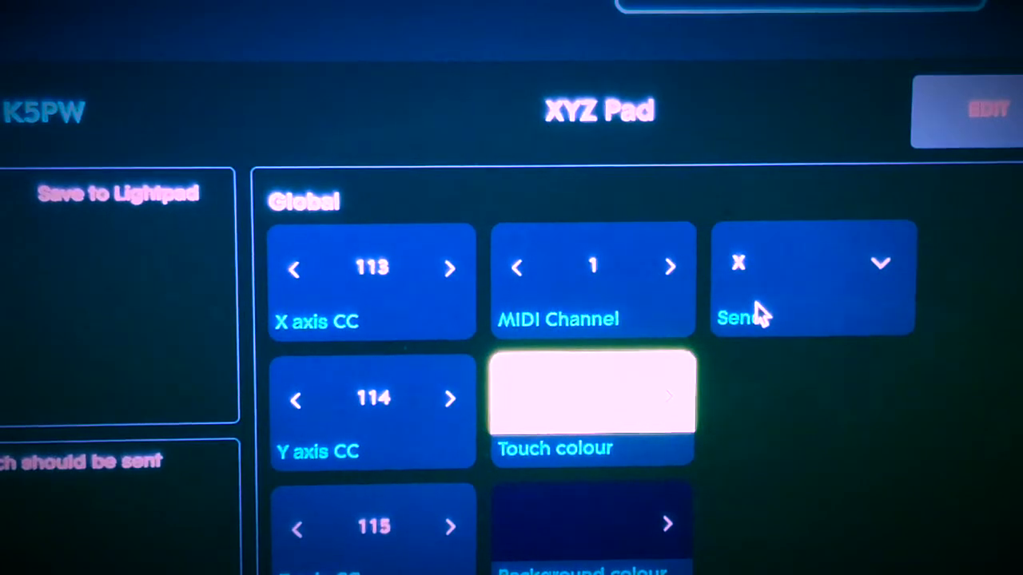
- Change the XYZ Pad's Send option from X to Y only (CC 114)
click(811, 275)
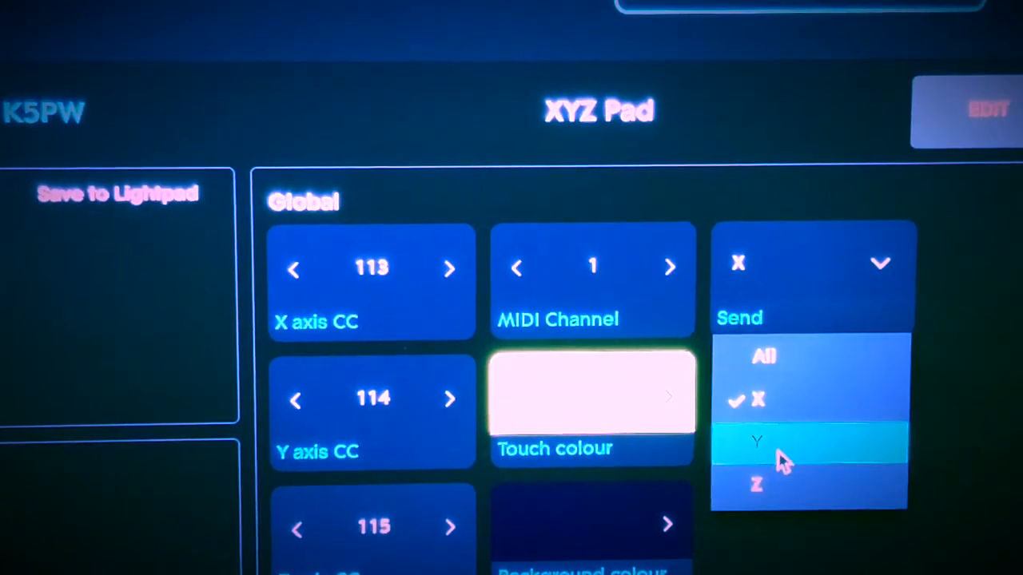
click(758, 442)
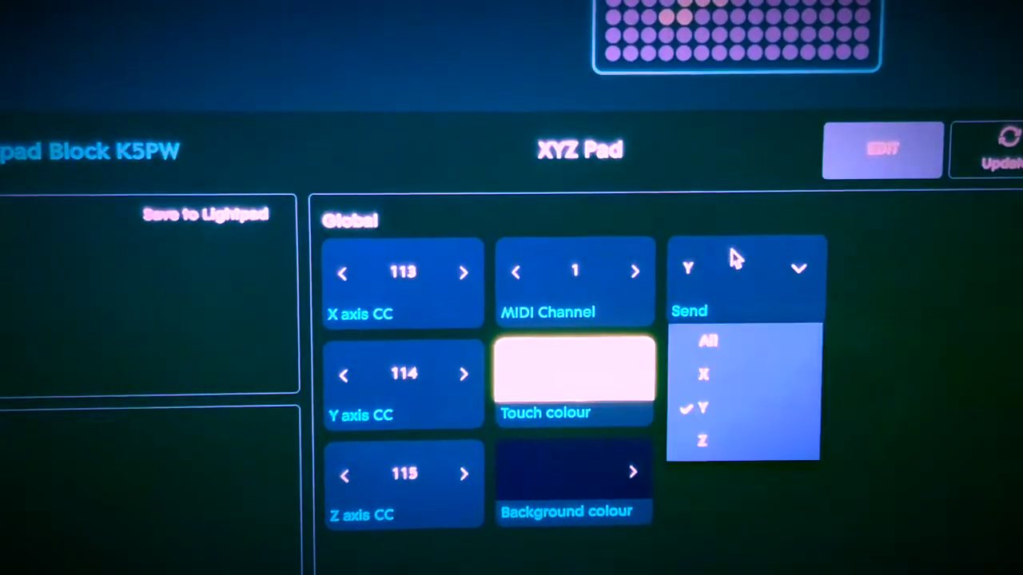
- Set the XYZ Pad's Send option to Z only, the pressure axis on CC 115
click(702, 440)
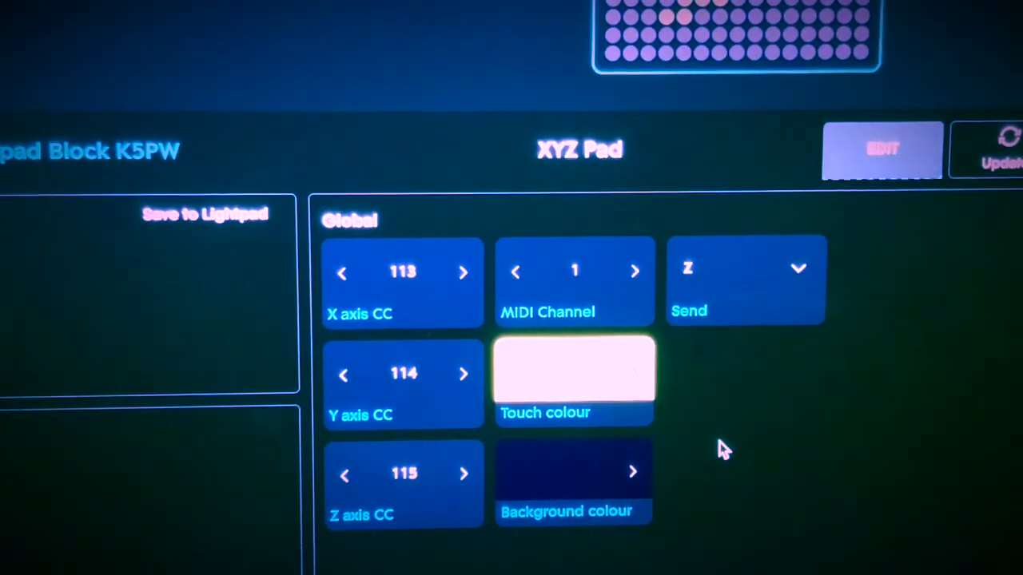
mouse_move(479, 504)
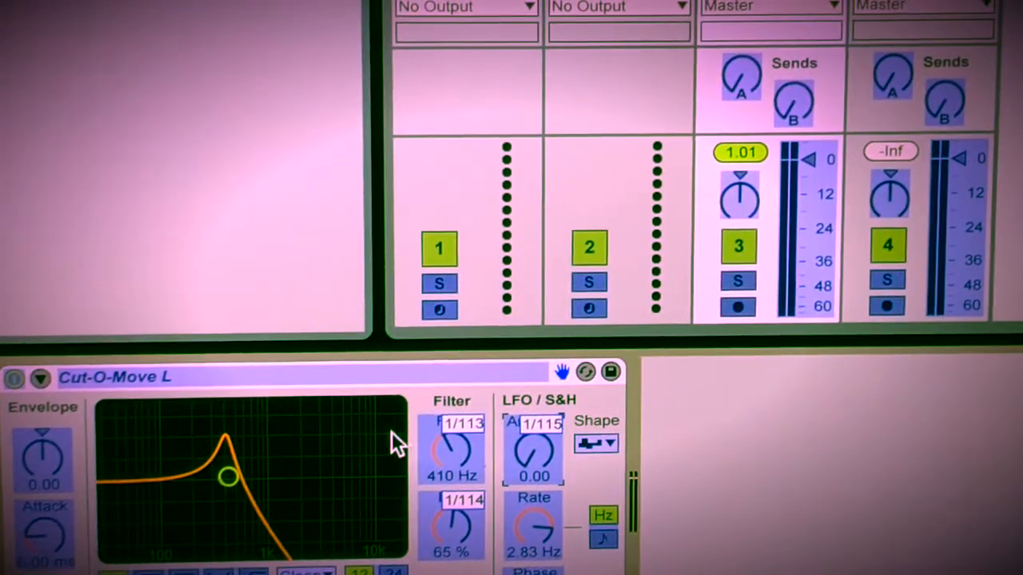
mouse_move(459, 531)
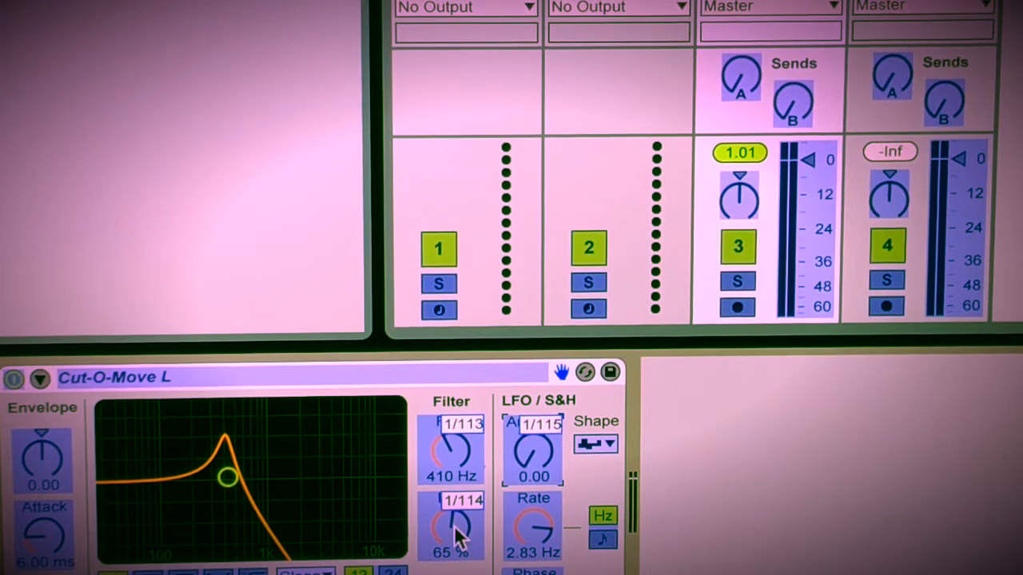
mouse_move(551, 456)
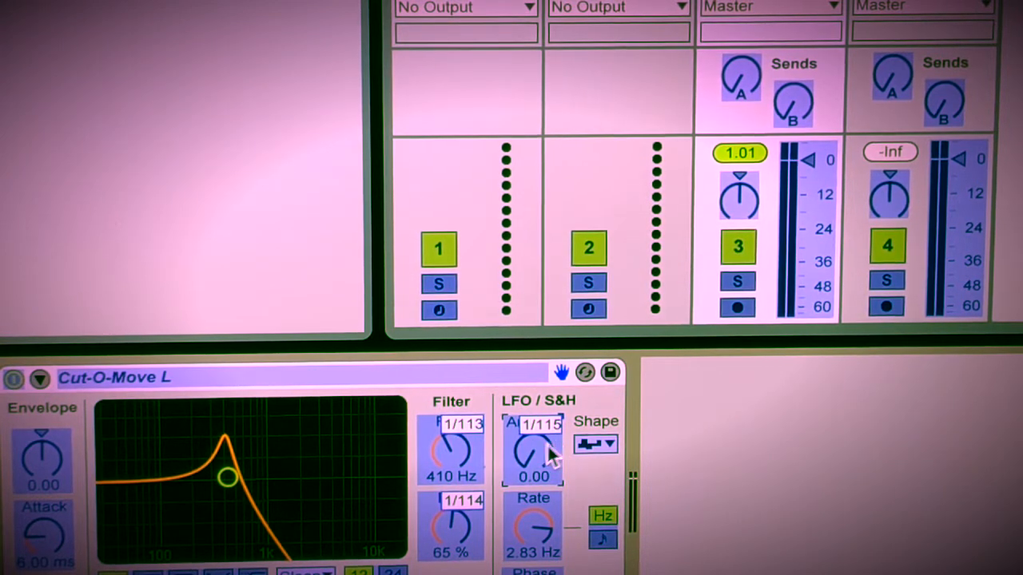
mouse_move(535, 455)
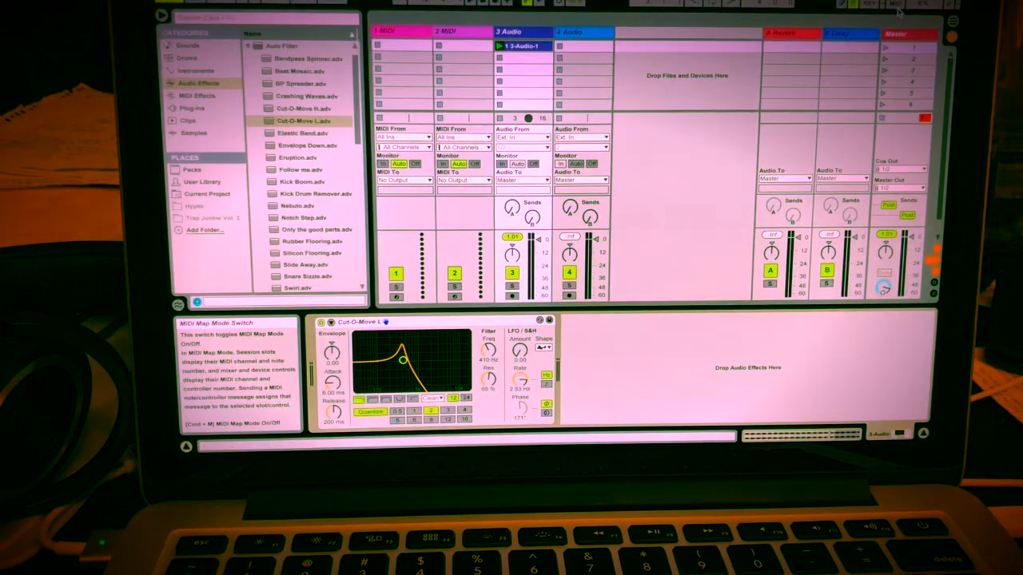
mouse_move(687, 182)
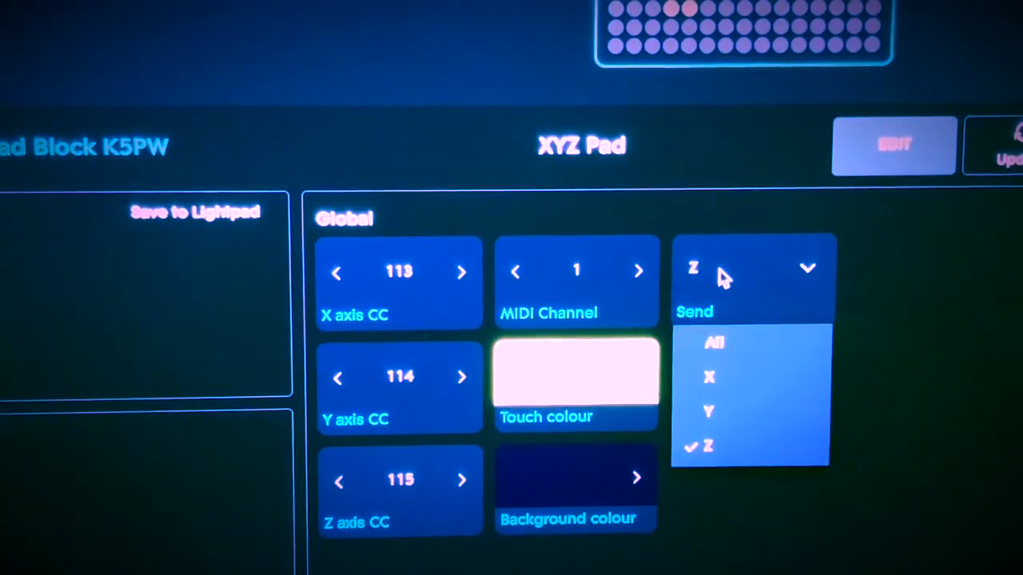
- Set the XYZ Pad's Send option back to All, covering CCs 113–115
click(713, 342)
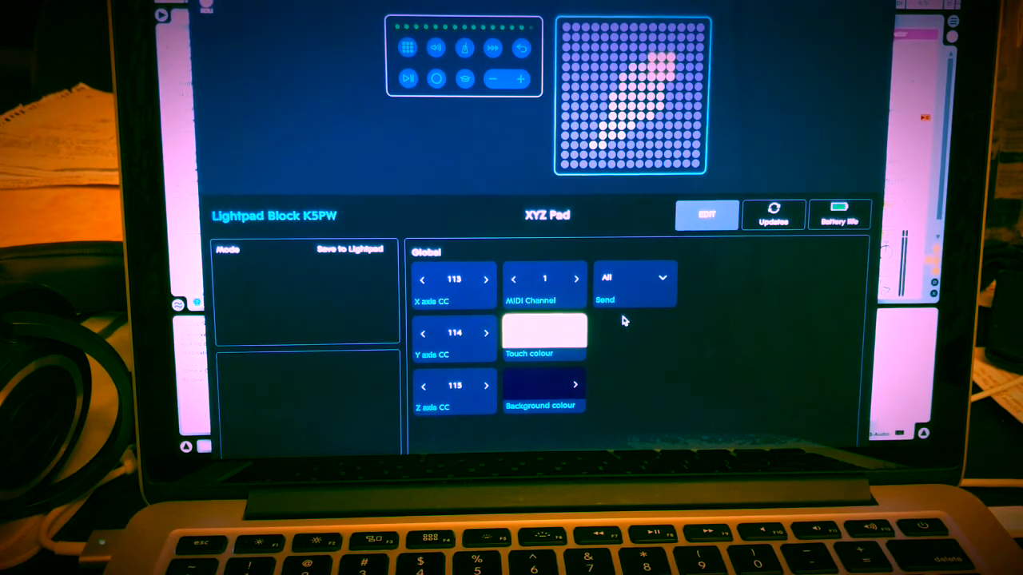
mouse_move(623, 345)
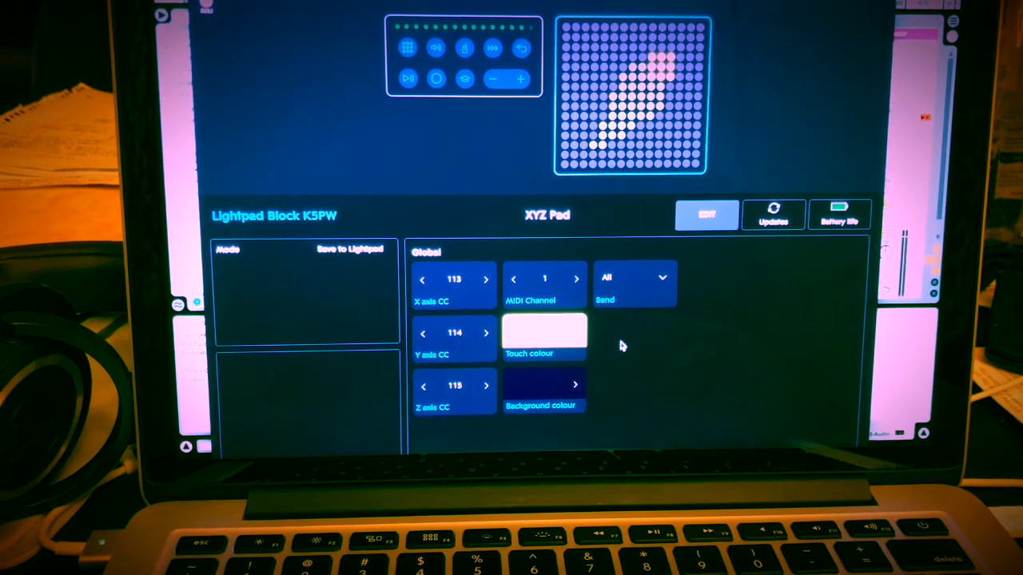